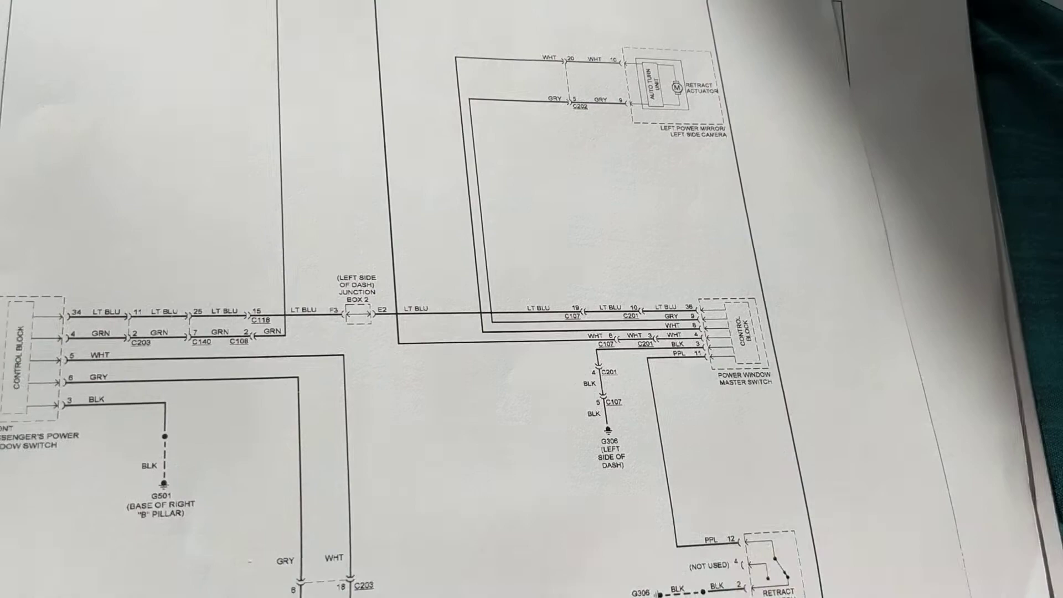
pyautogui.scroll(-3)
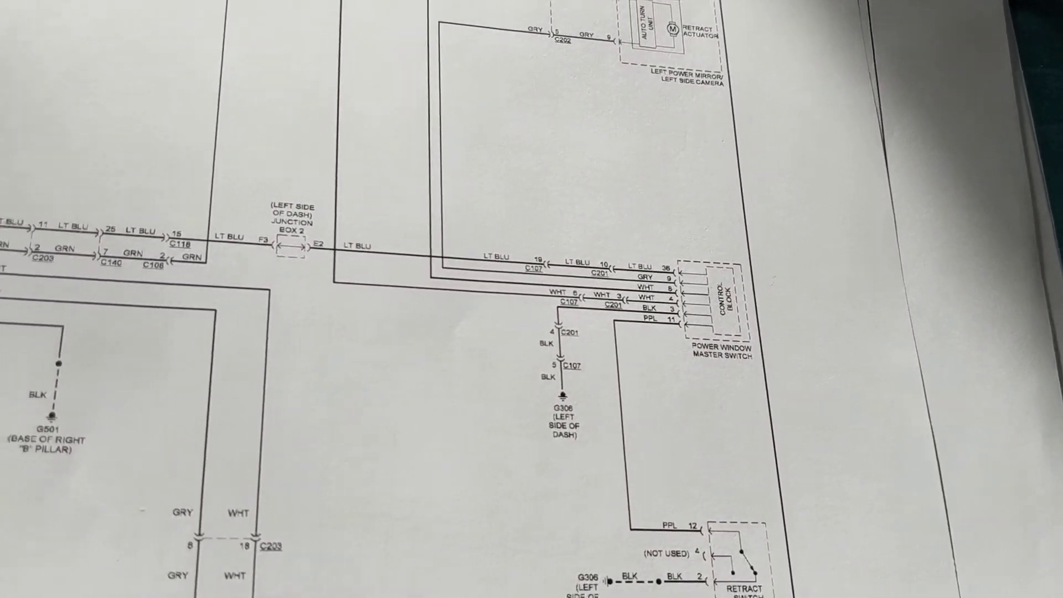